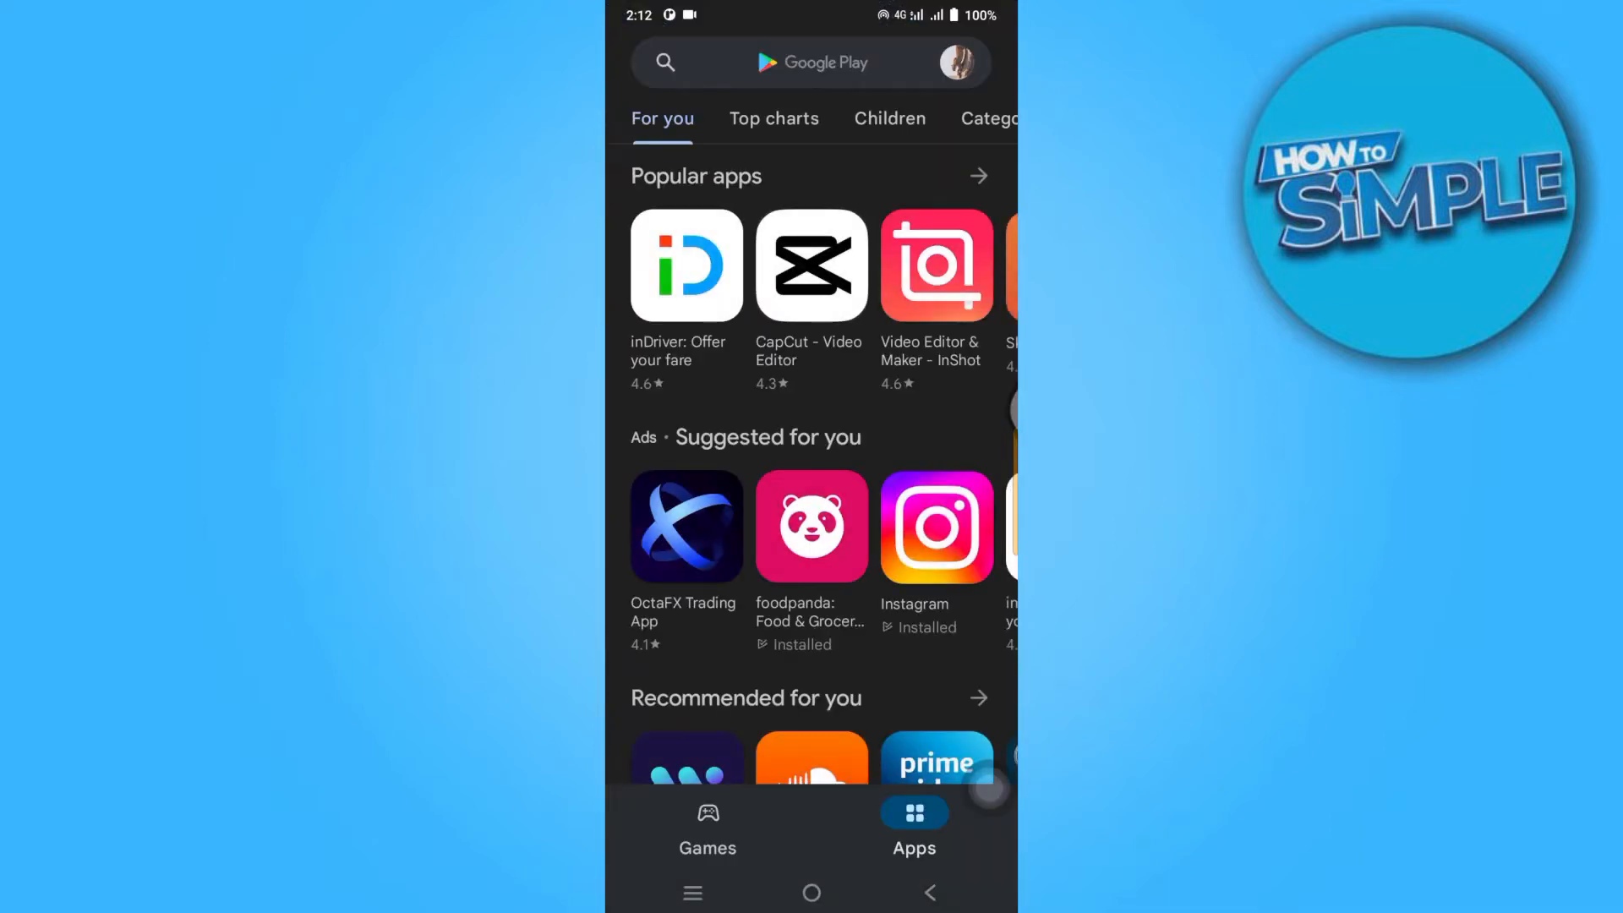
- Open the account's Payment methods page via the profile menu's Payments and subscriptions
left_click(956, 62)
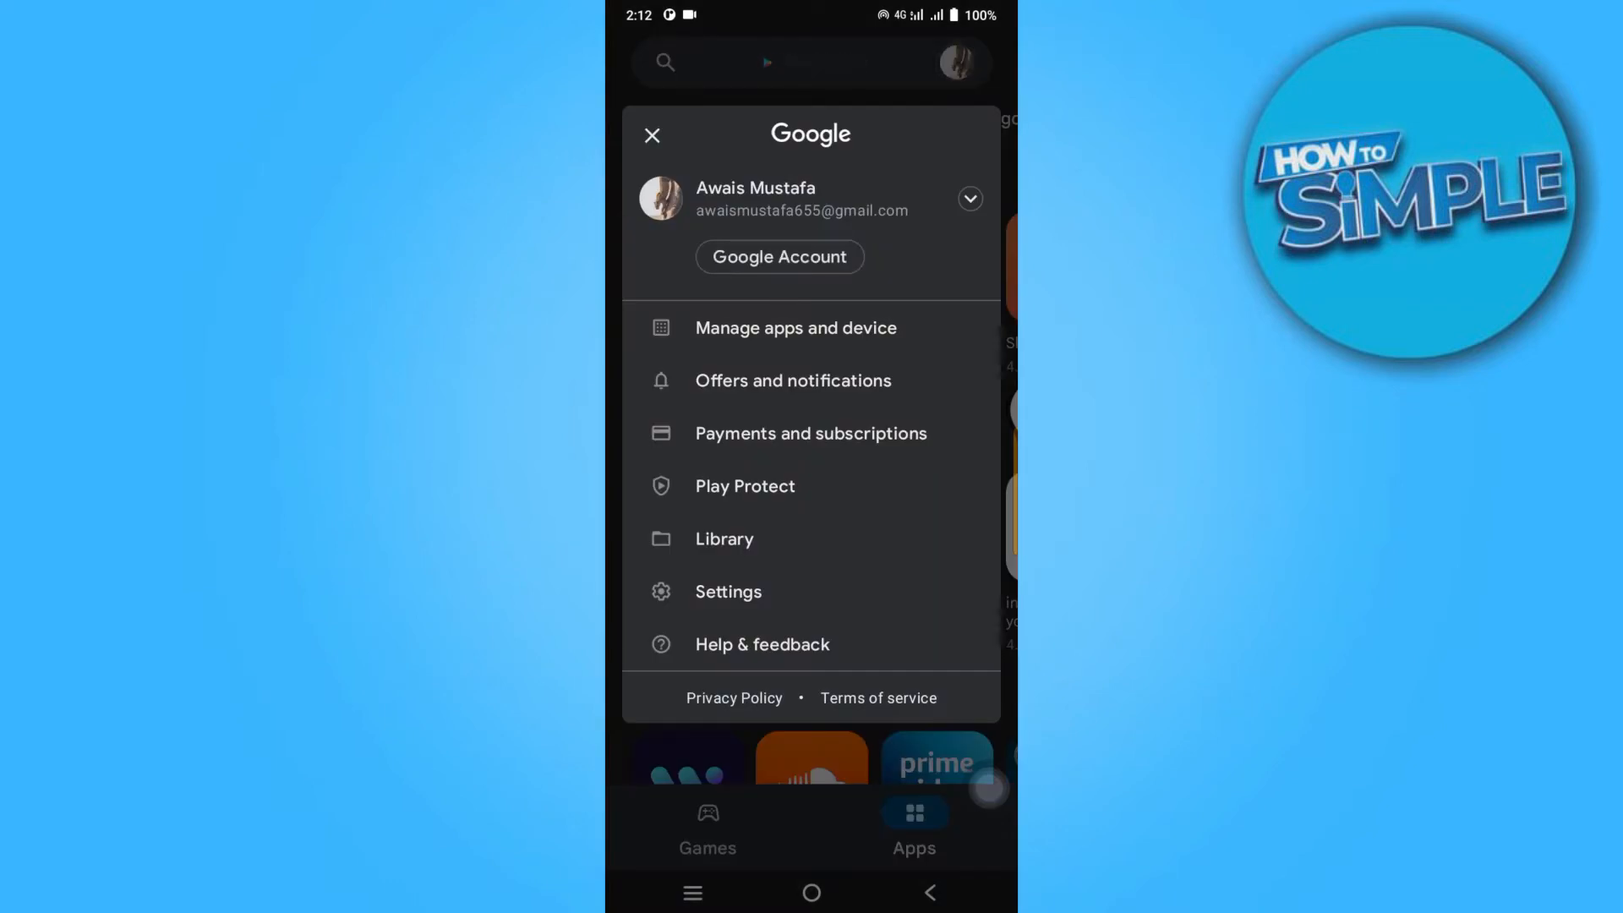
left_click(811, 433)
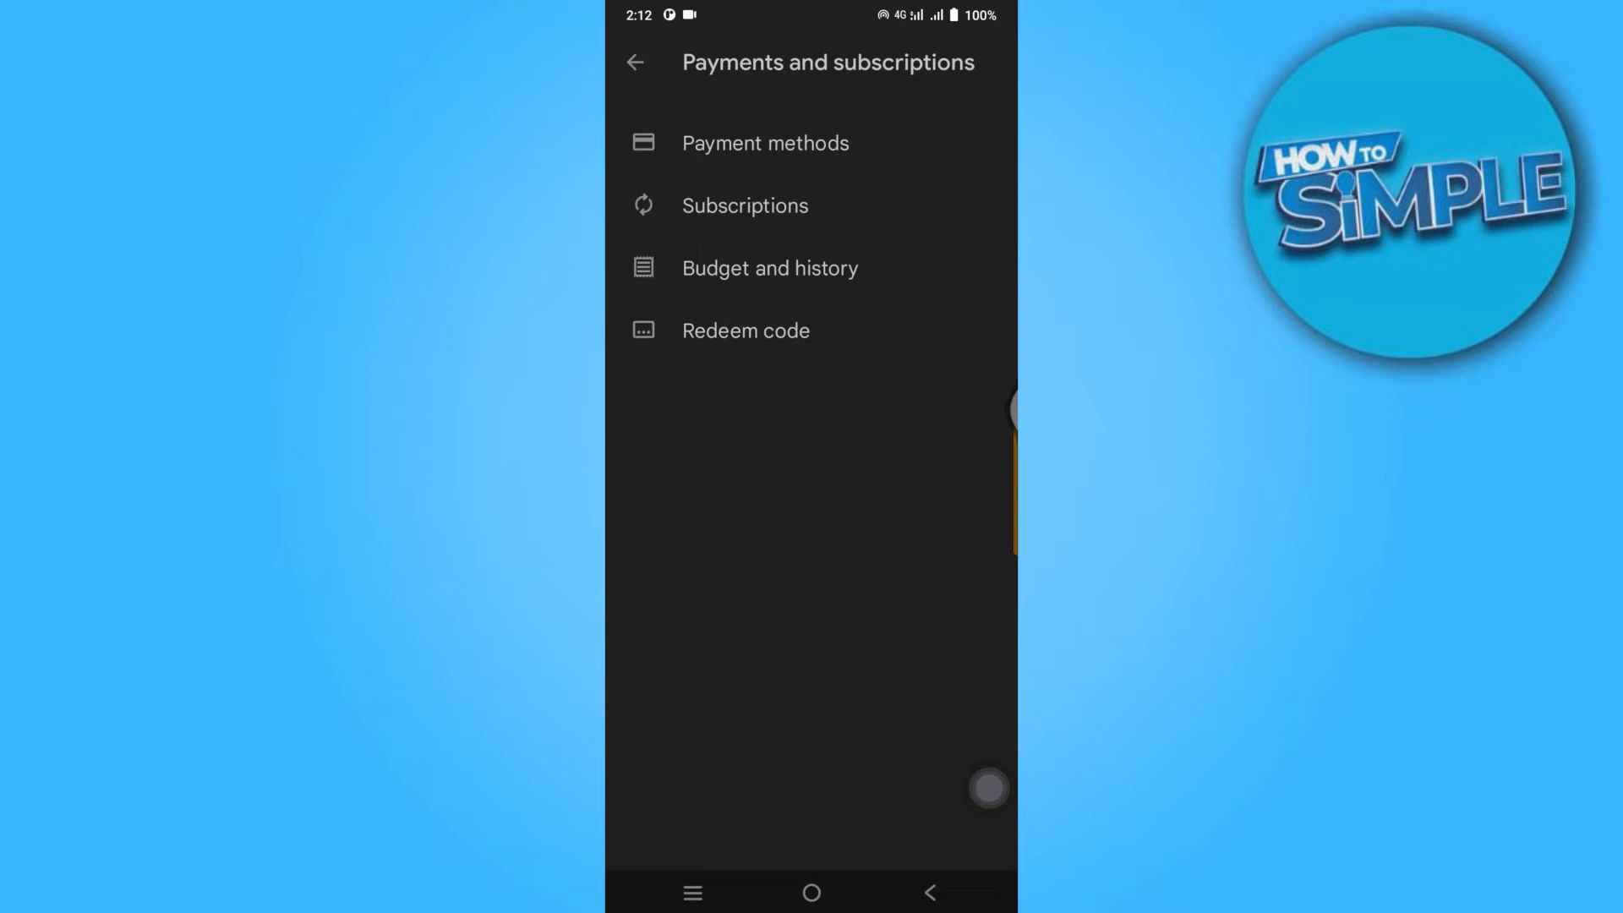
left_click(765, 143)
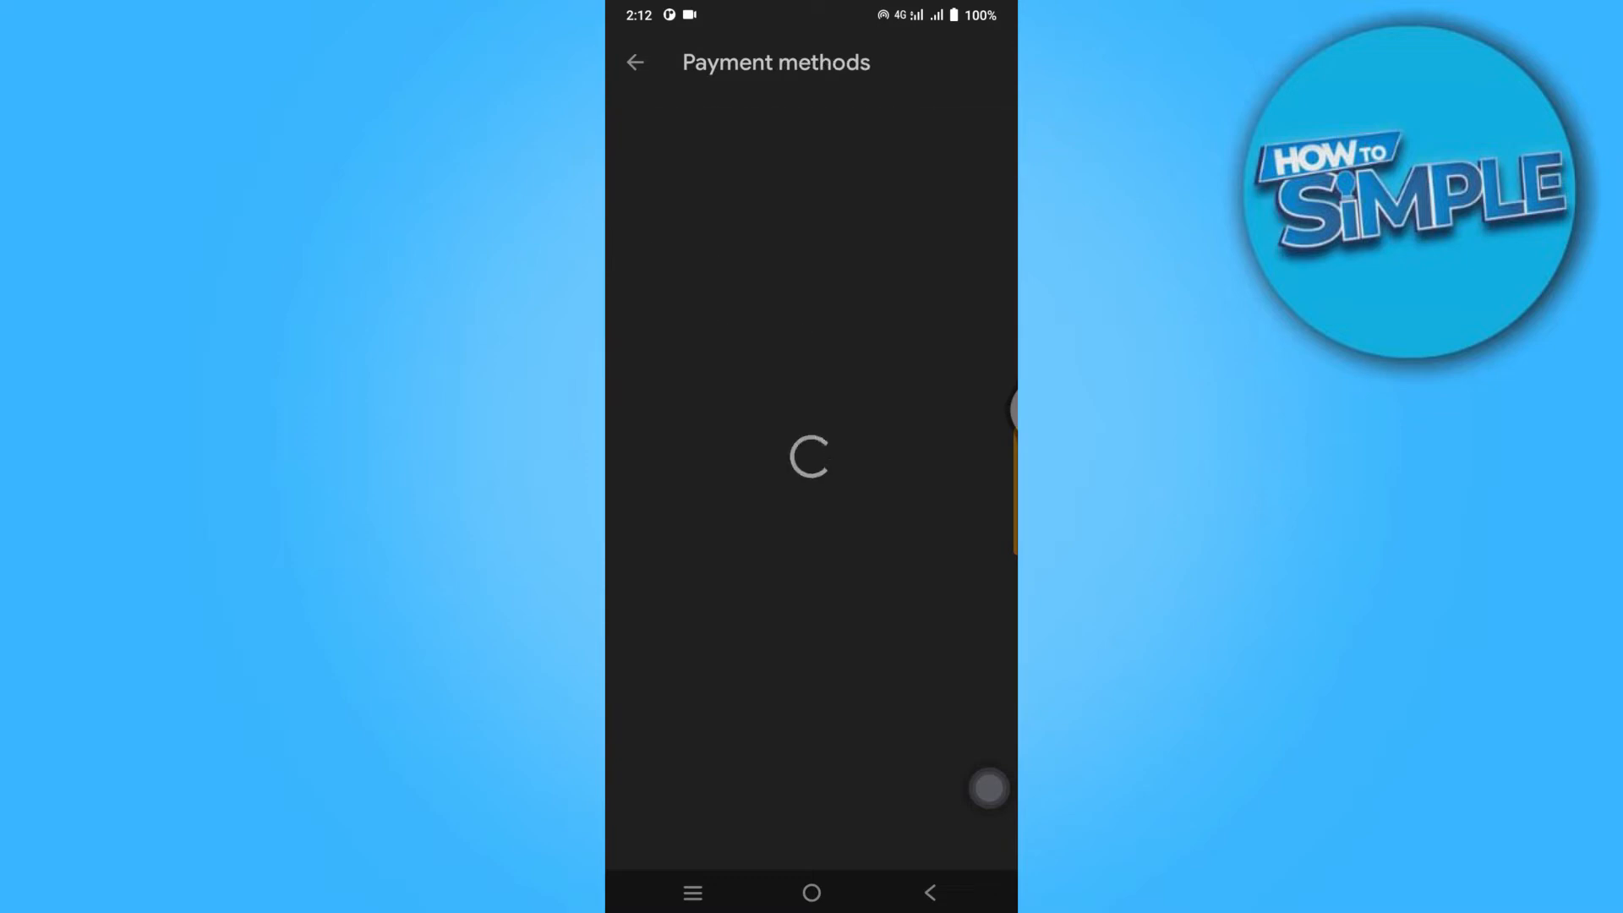
left_click(813, 456)
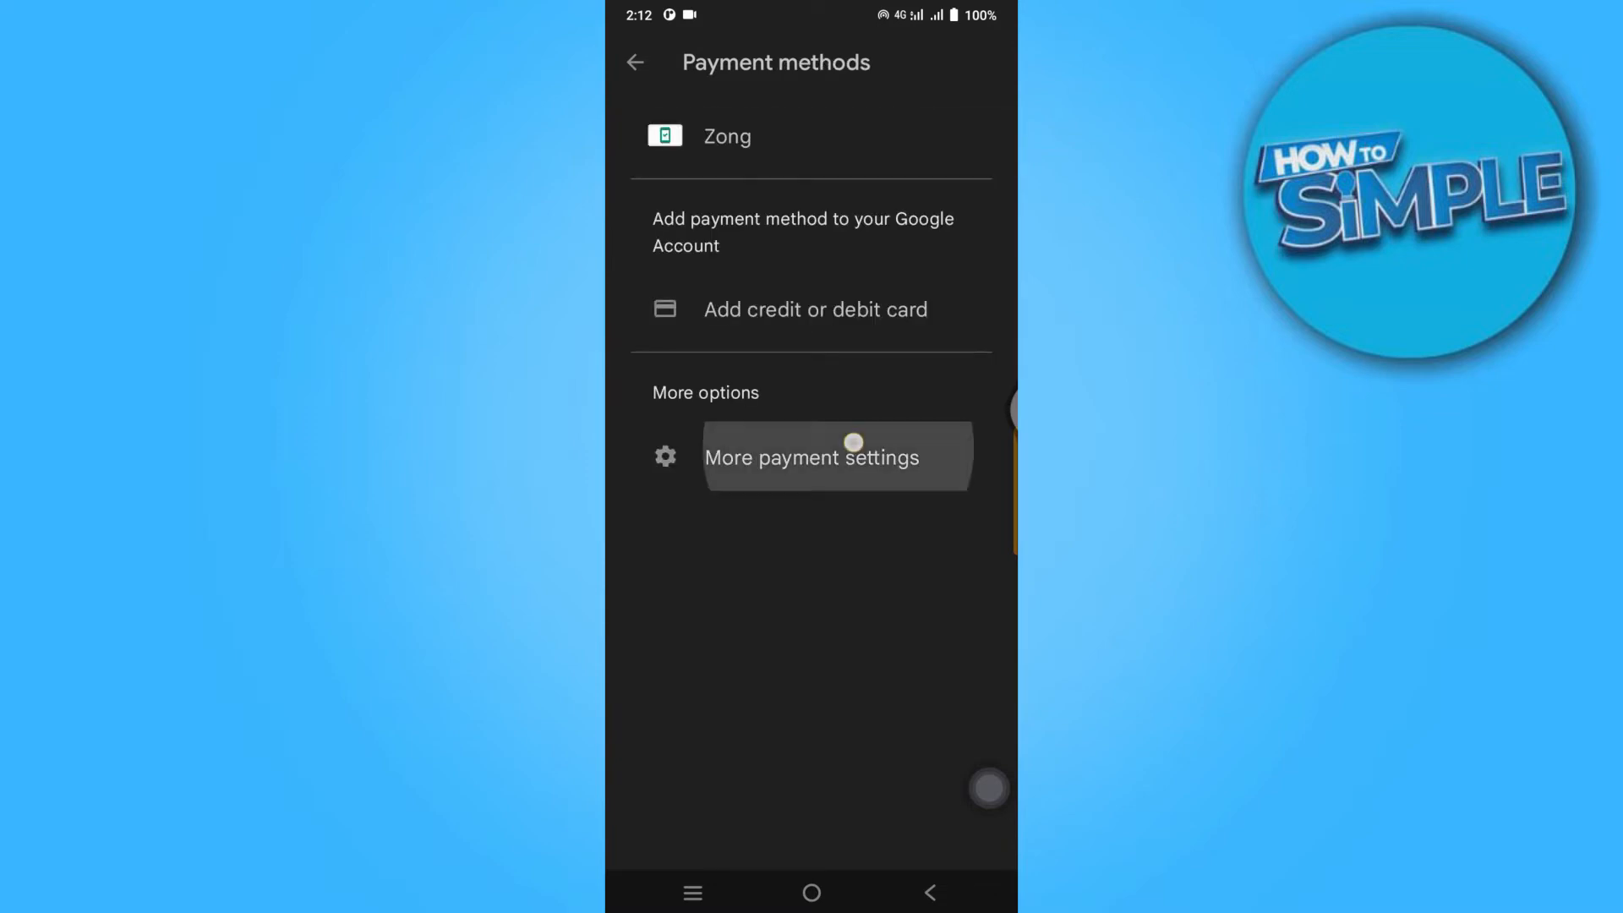
- Launch More payment settings to reach pay.google.com and its navigation menu
left_click(812, 457)
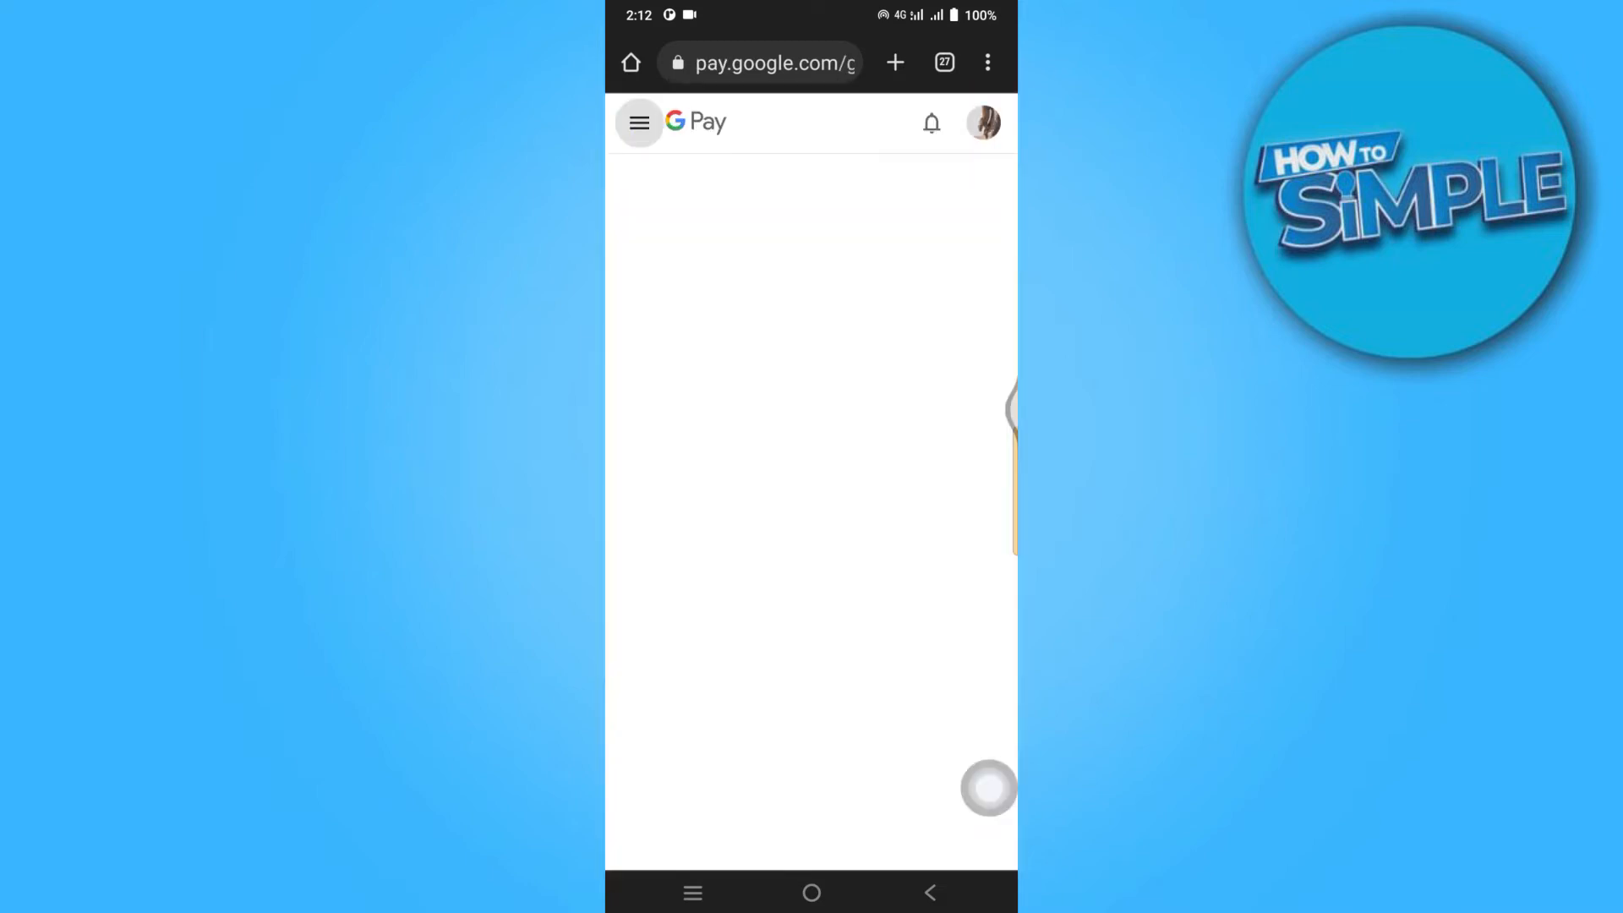
left_click(640, 122)
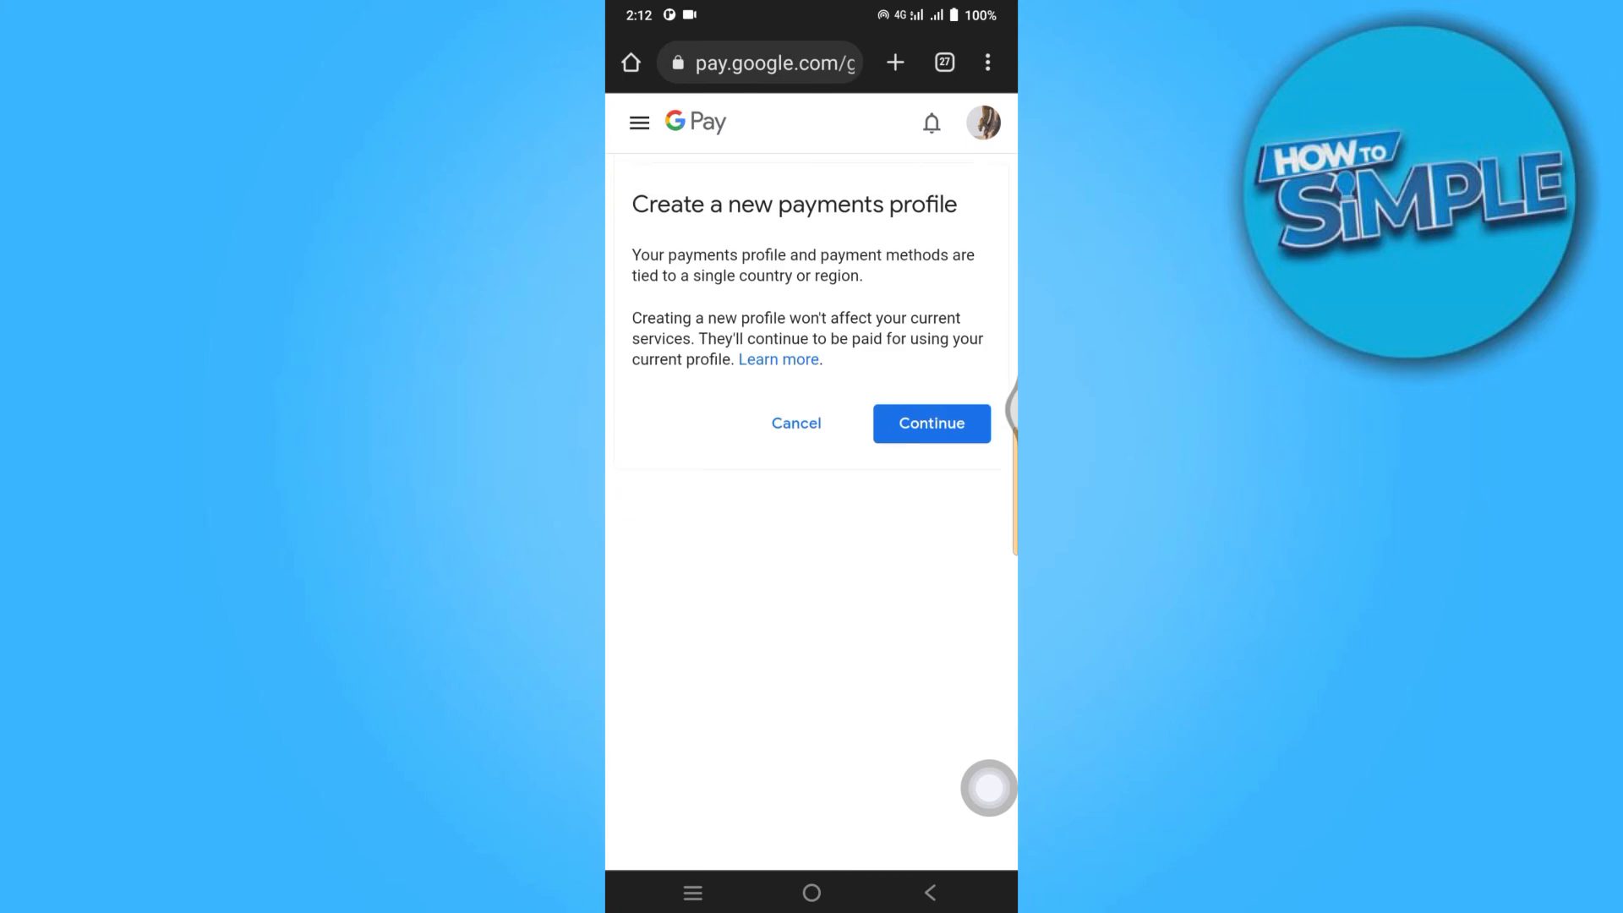
- Create the new payments profile with Afghanistan (AF) as the country/region
left_click(930, 424)
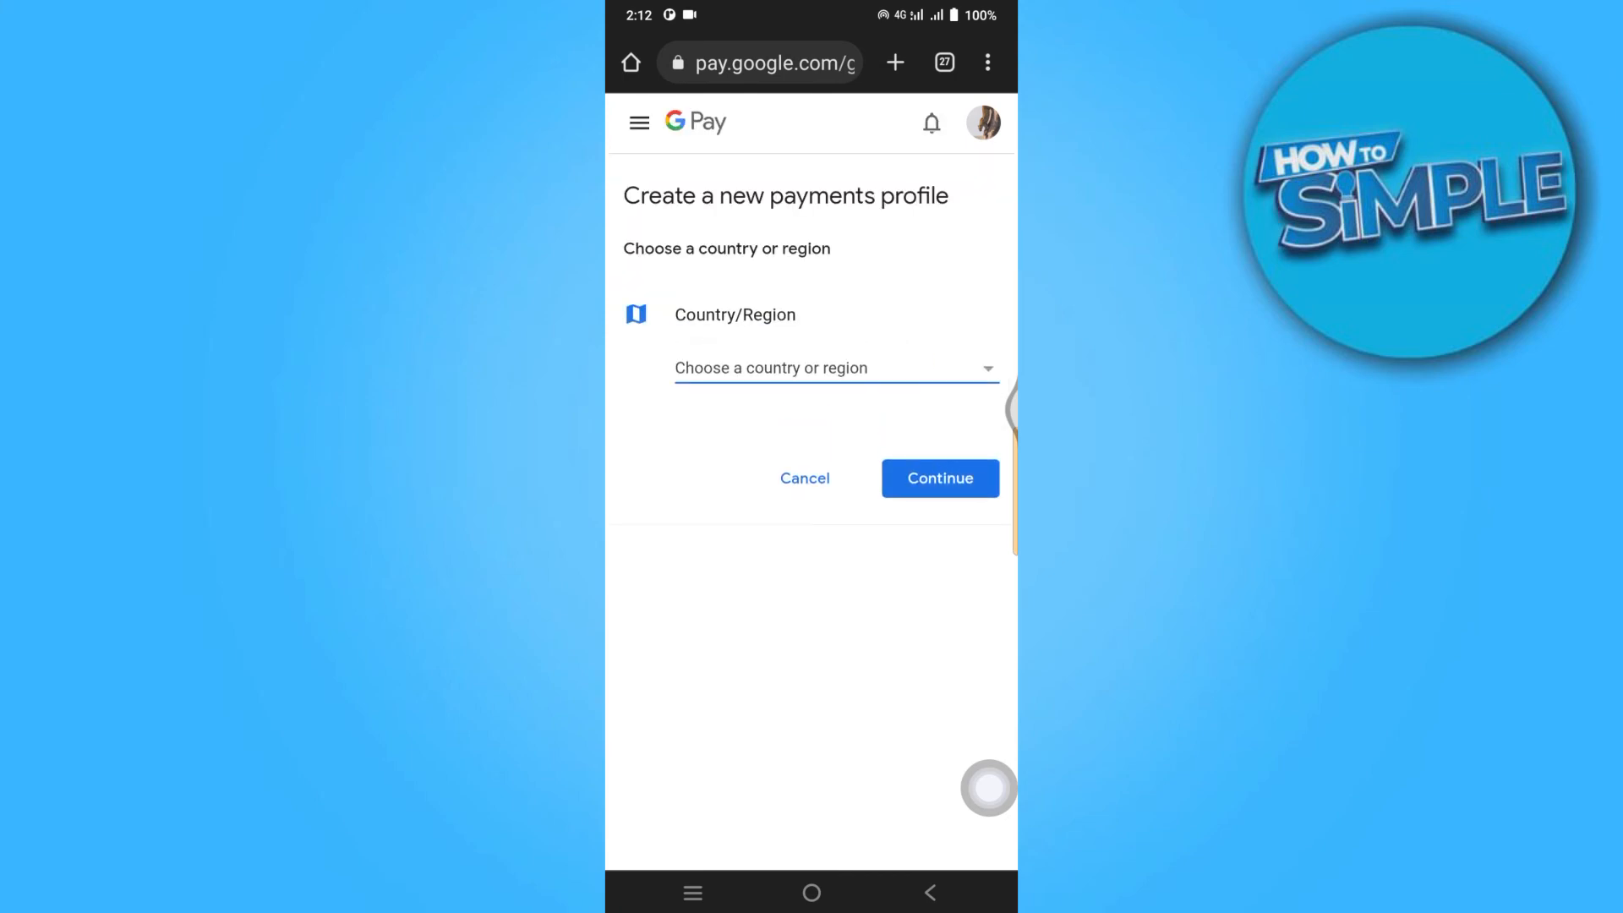
left_click(834, 368)
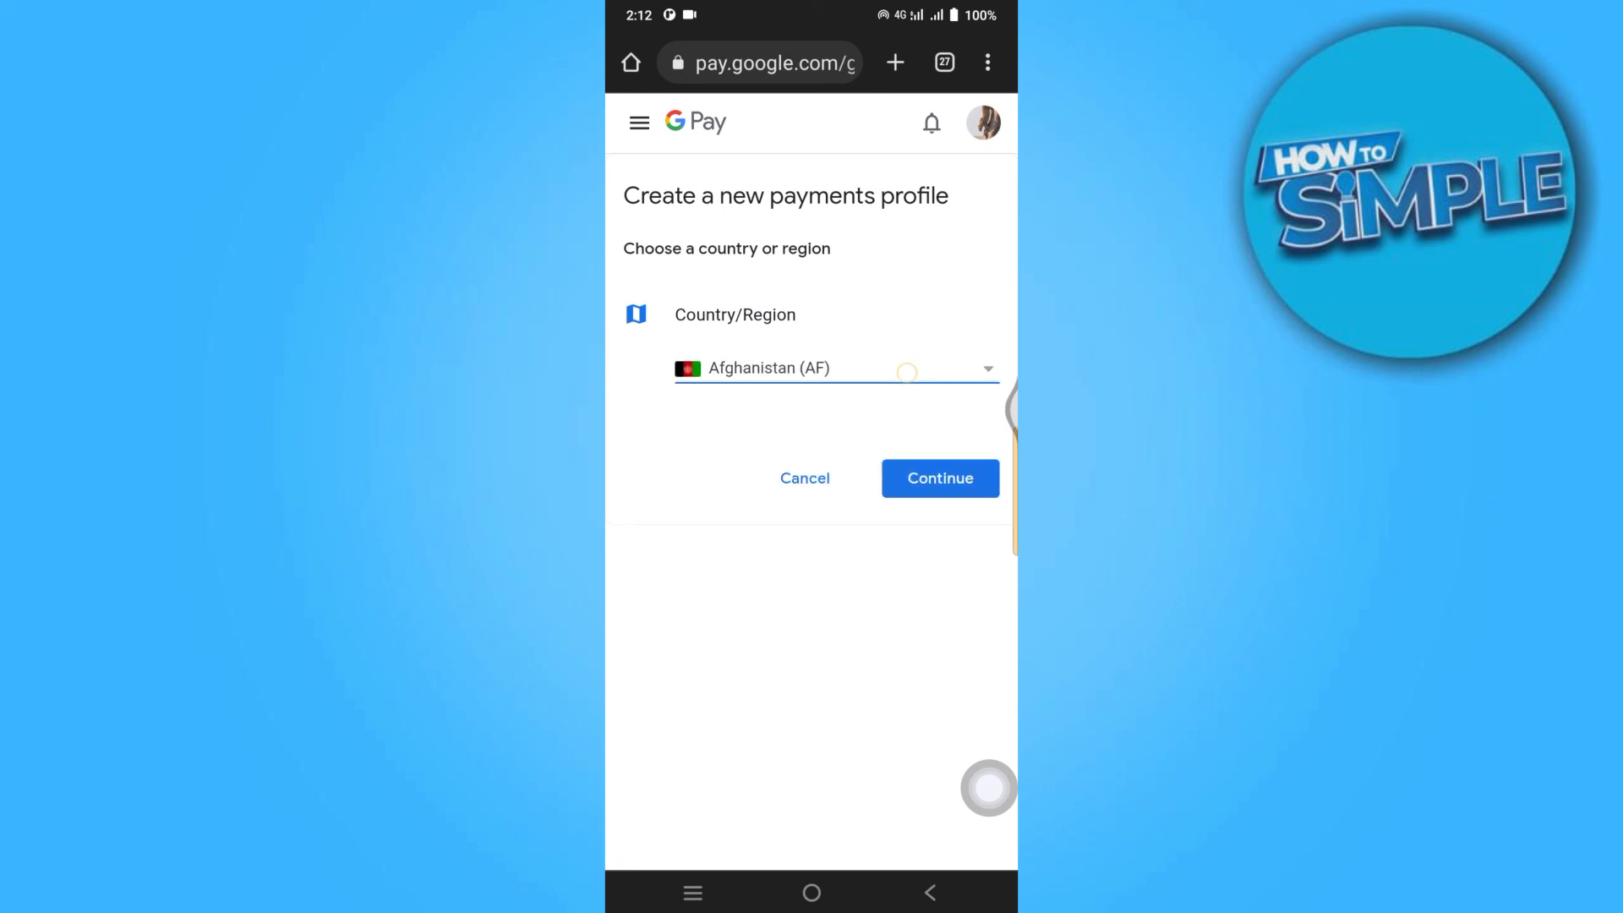
left_click(939, 479)
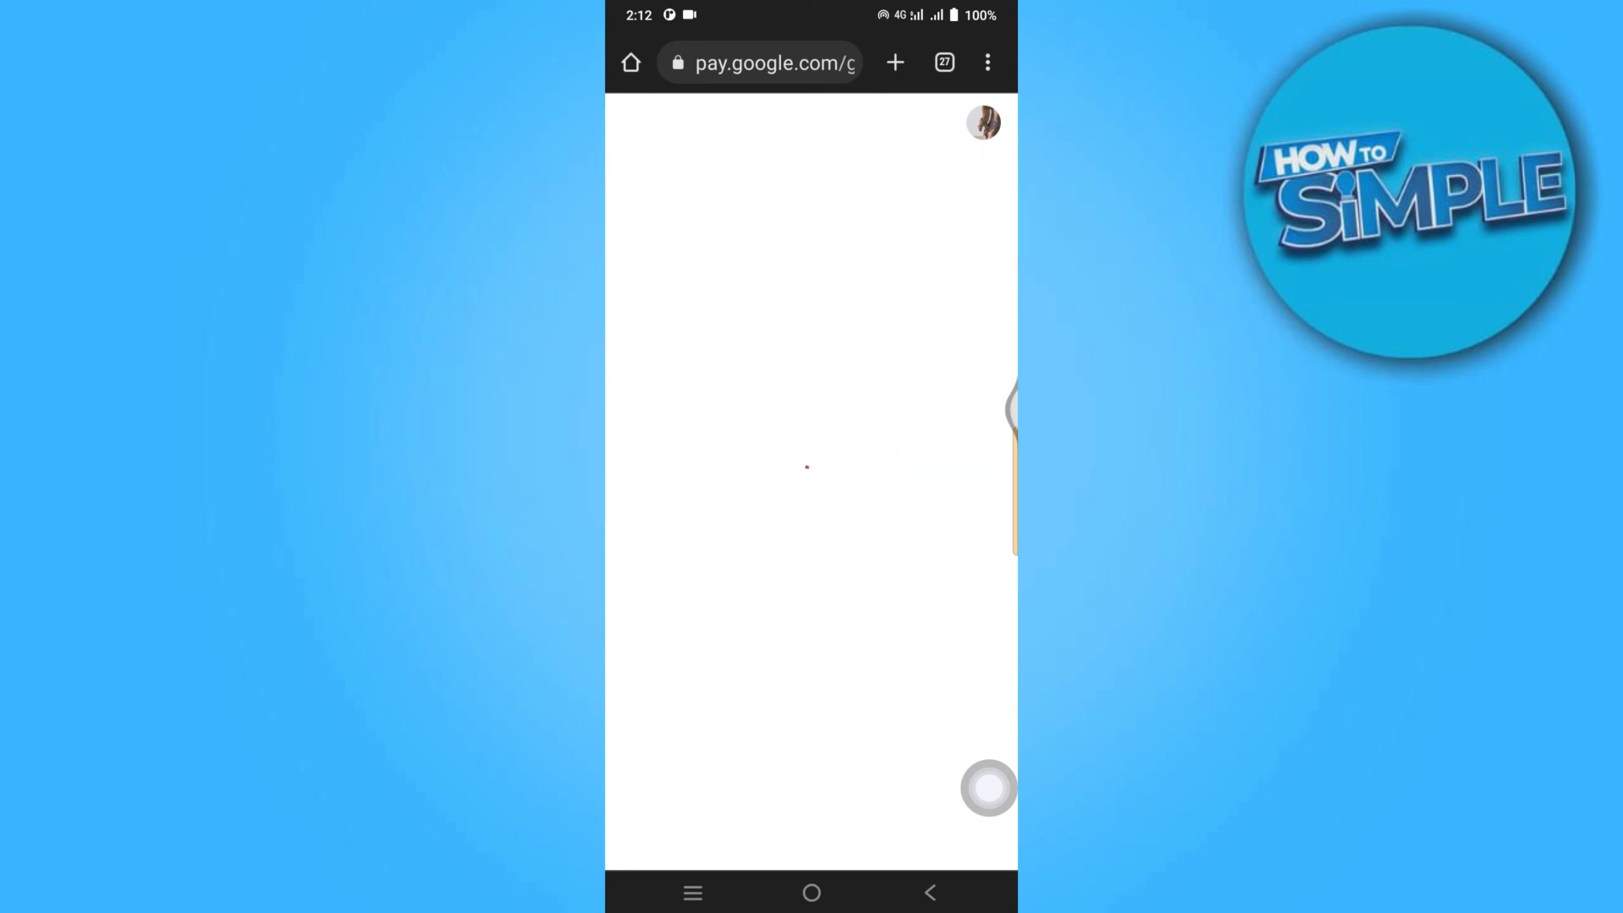